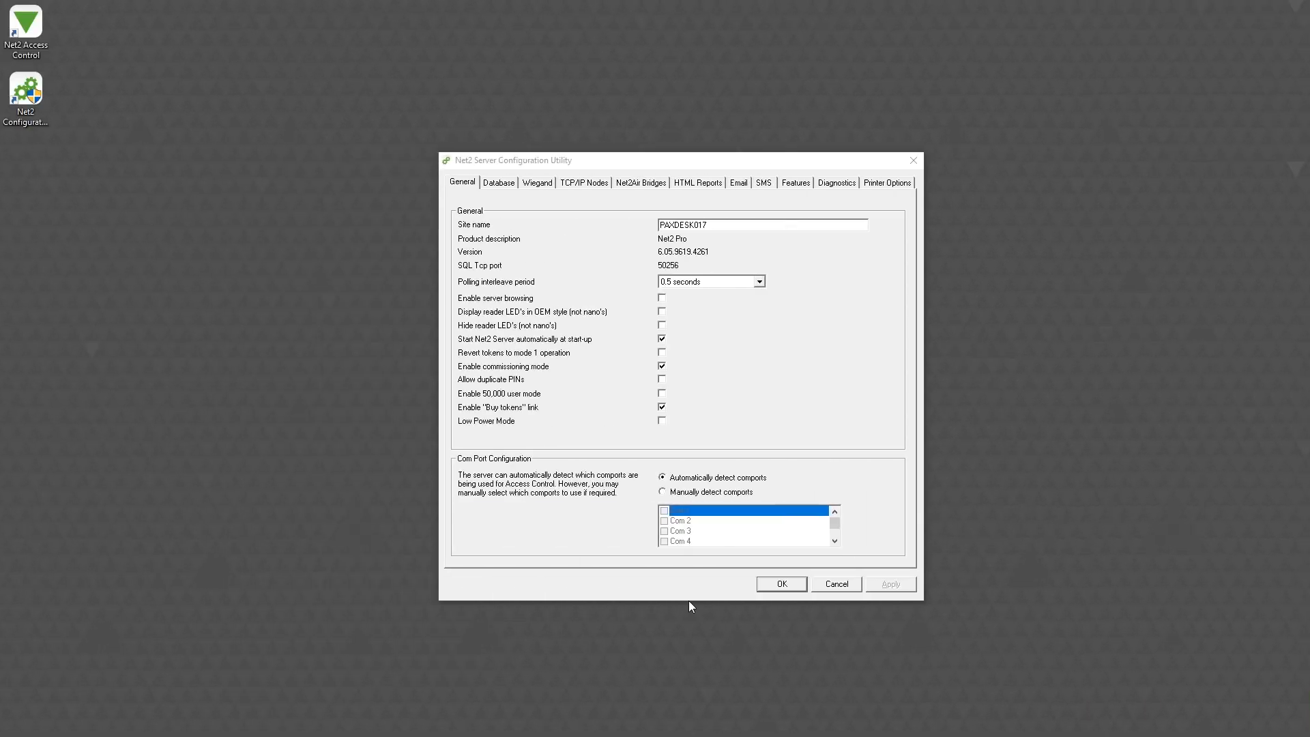
{"action": "mouse_move", "coordinate": [795, 240]}
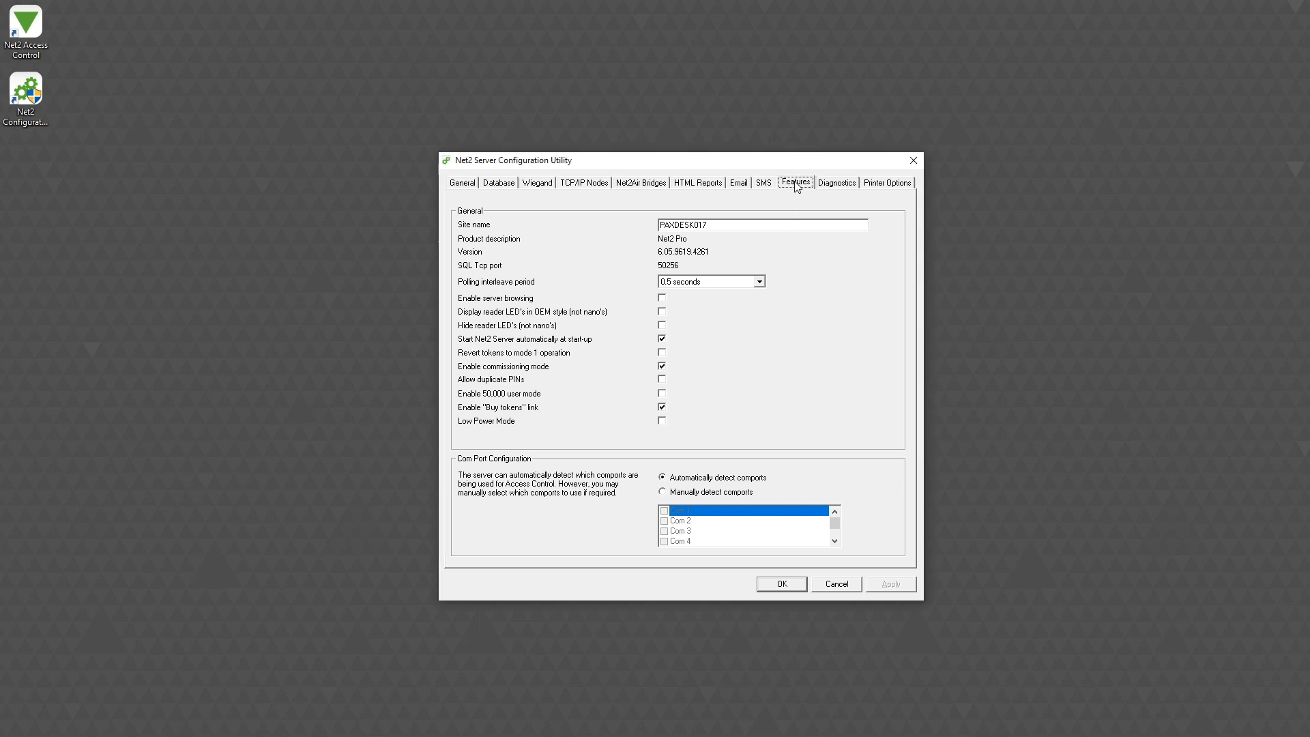
Tick Checkpoint Control on the Features tab and apply the server change.
{"action": "left_click", "coordinate": [795, 182]}
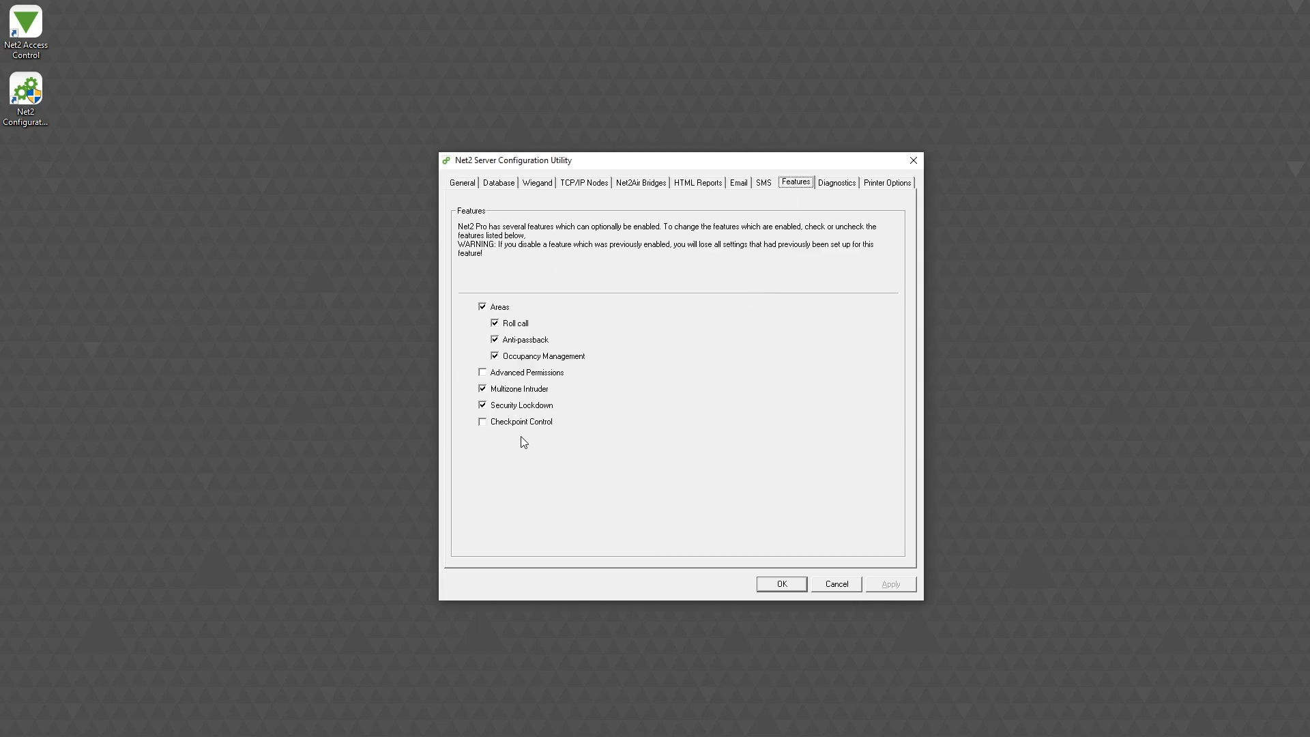
{"action": "left_click", "coordinate": [482, 421]}
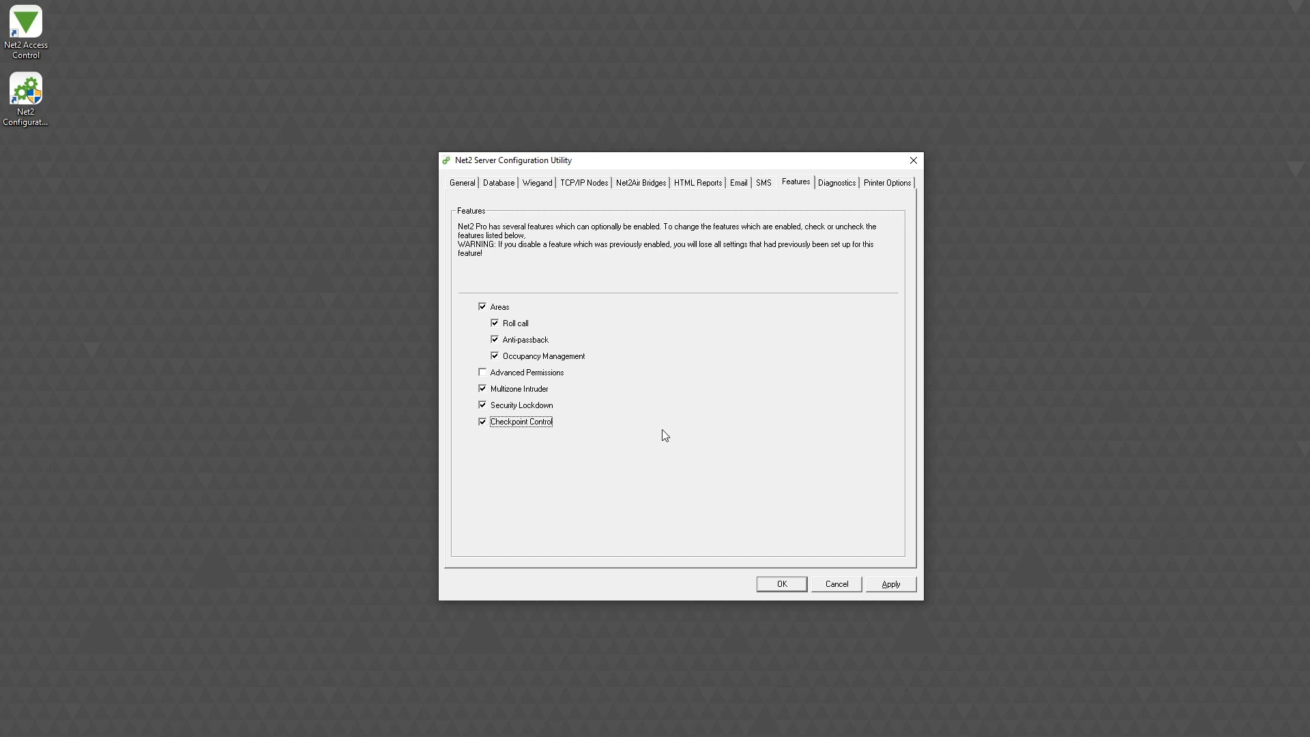
{"action": "left_click", "coordinate": [891, 584]}
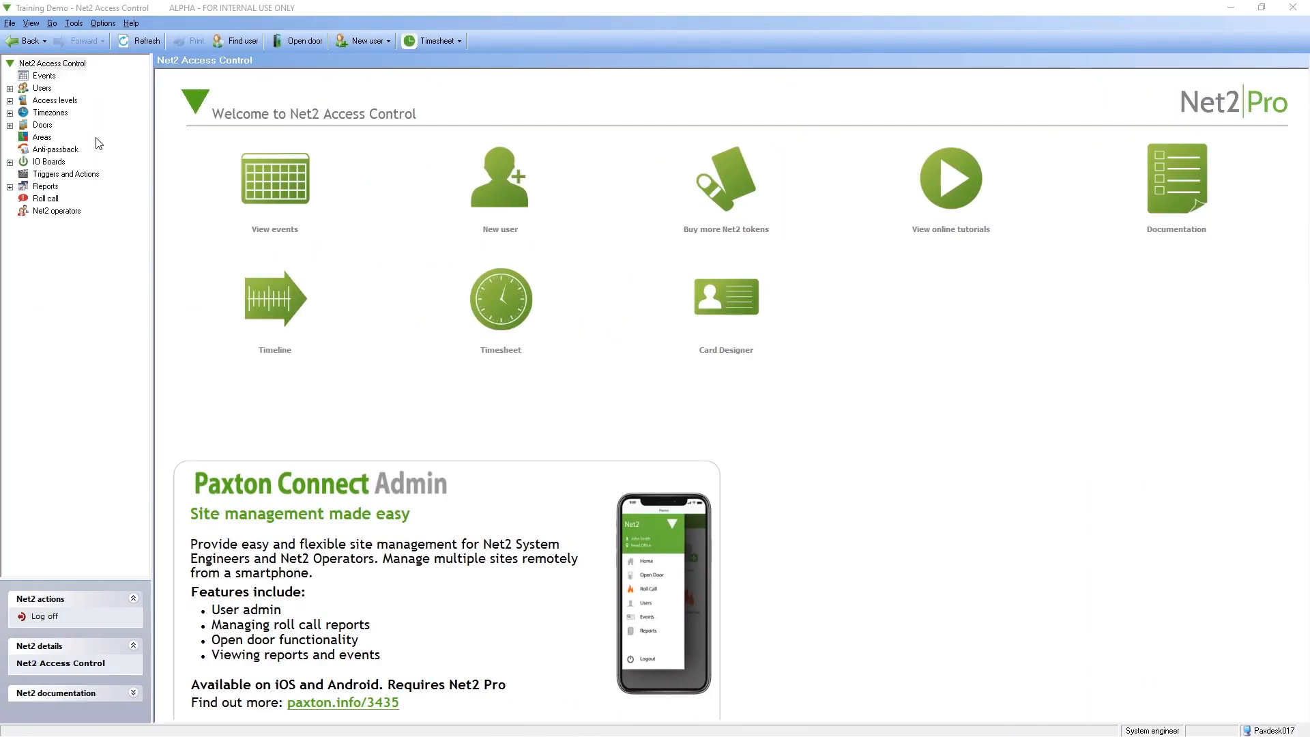
Create the Reception Checkpoint access level with Reception doors on Working hours, then show Users.
{"action": "left_click", "coordinate": [54, 100]}
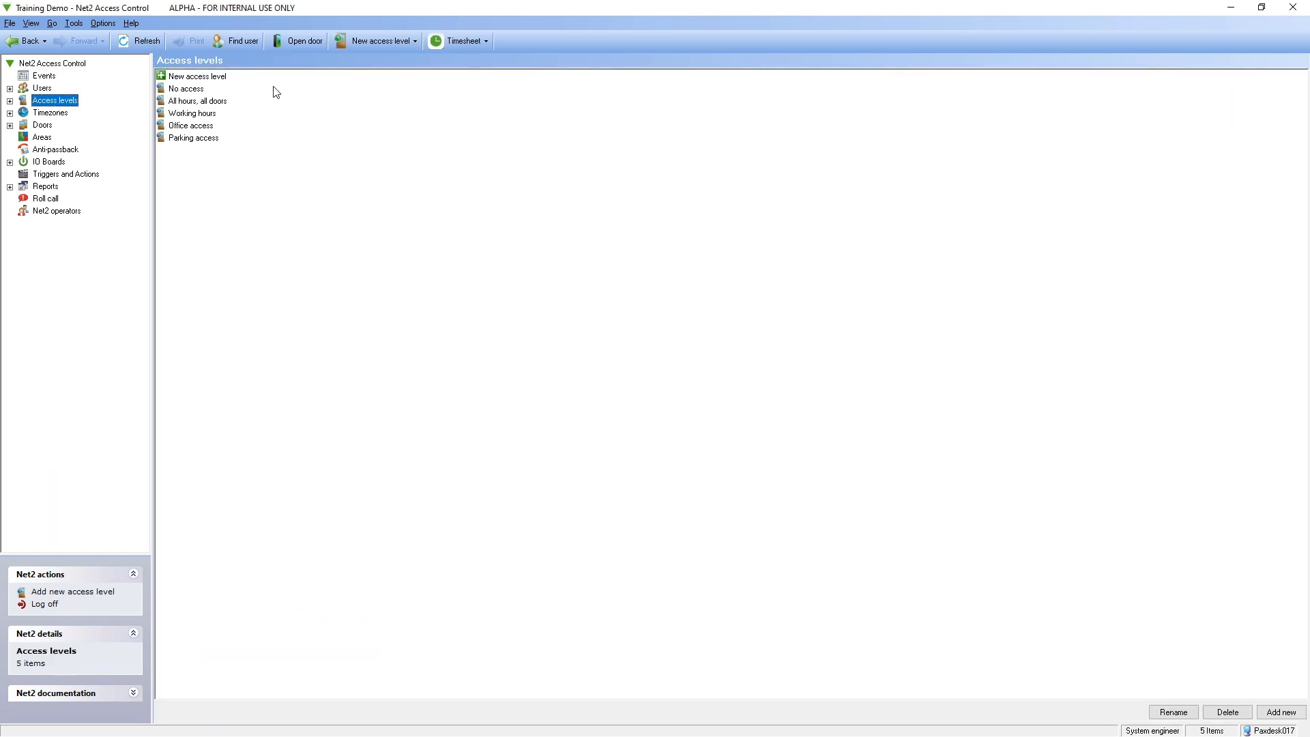
{"action": "left_click", "coordinate": [377, 39]}
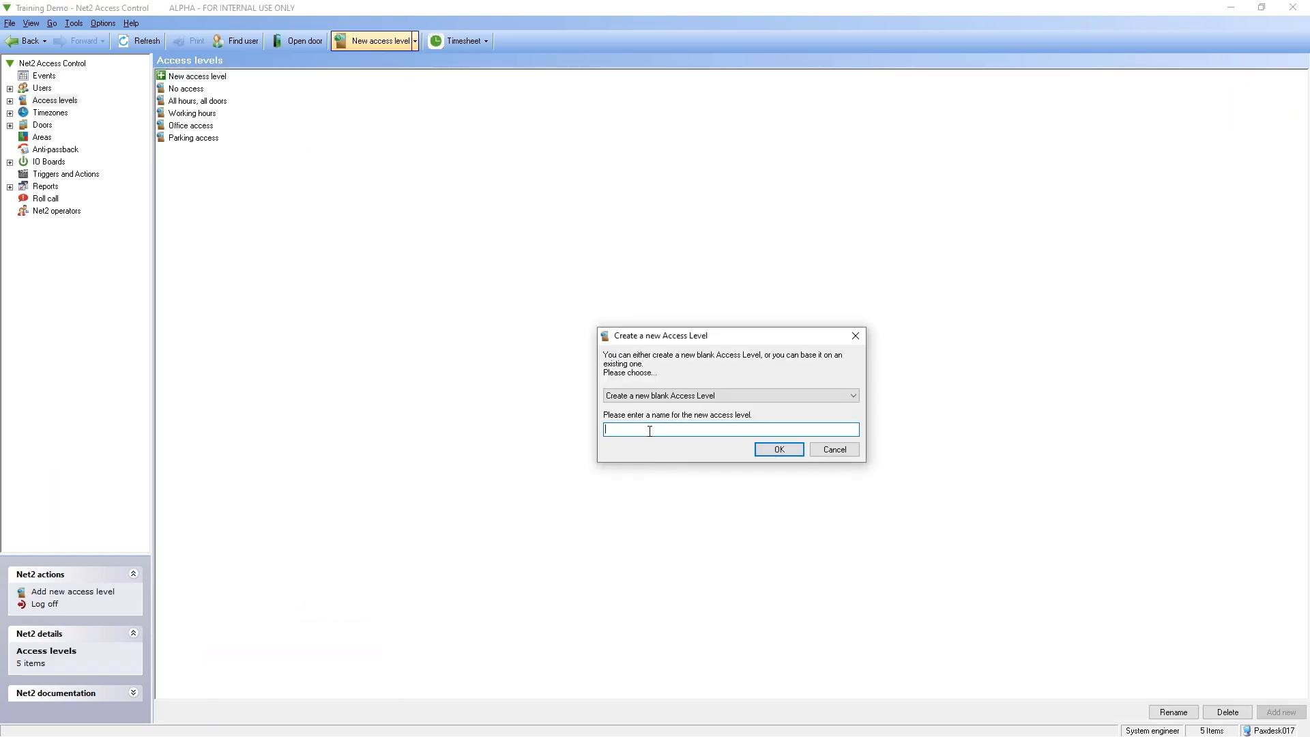
{"action": "type", "text": "Reception Checkpoint"}
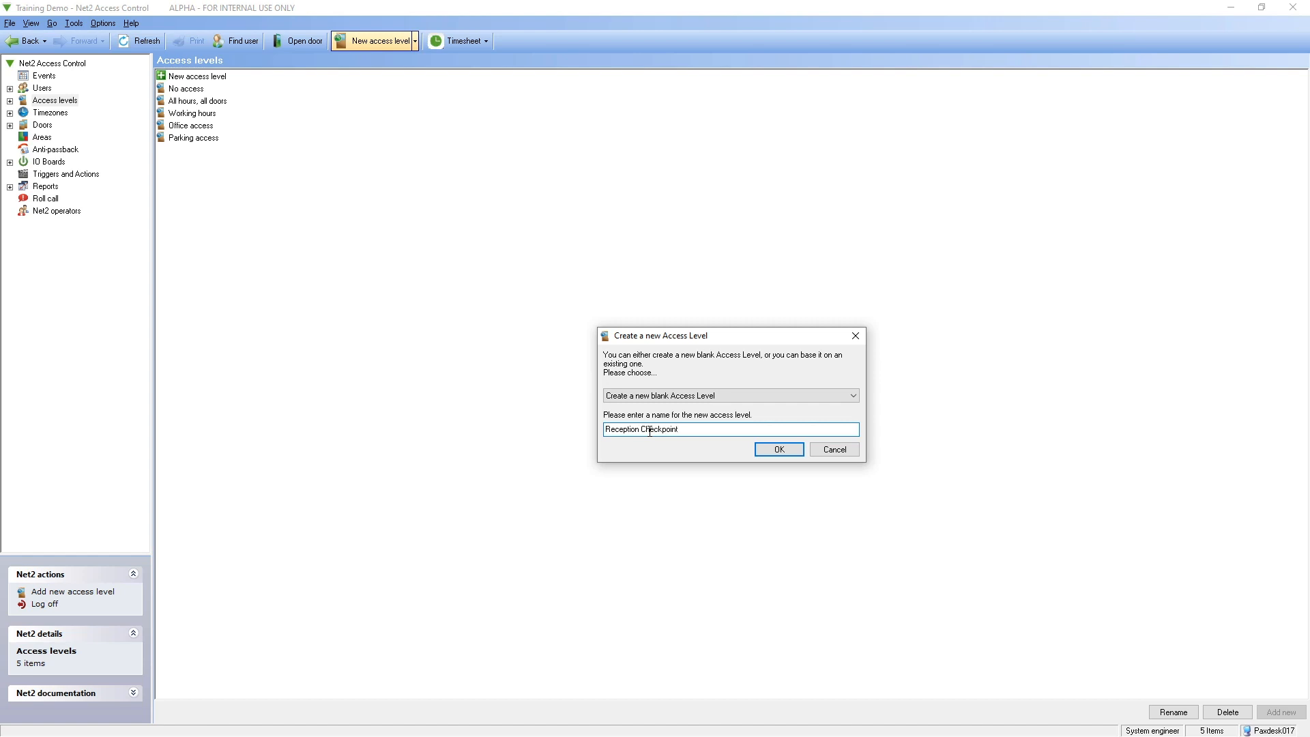
{"action": "left_click", "coordinate": [779, 449]}
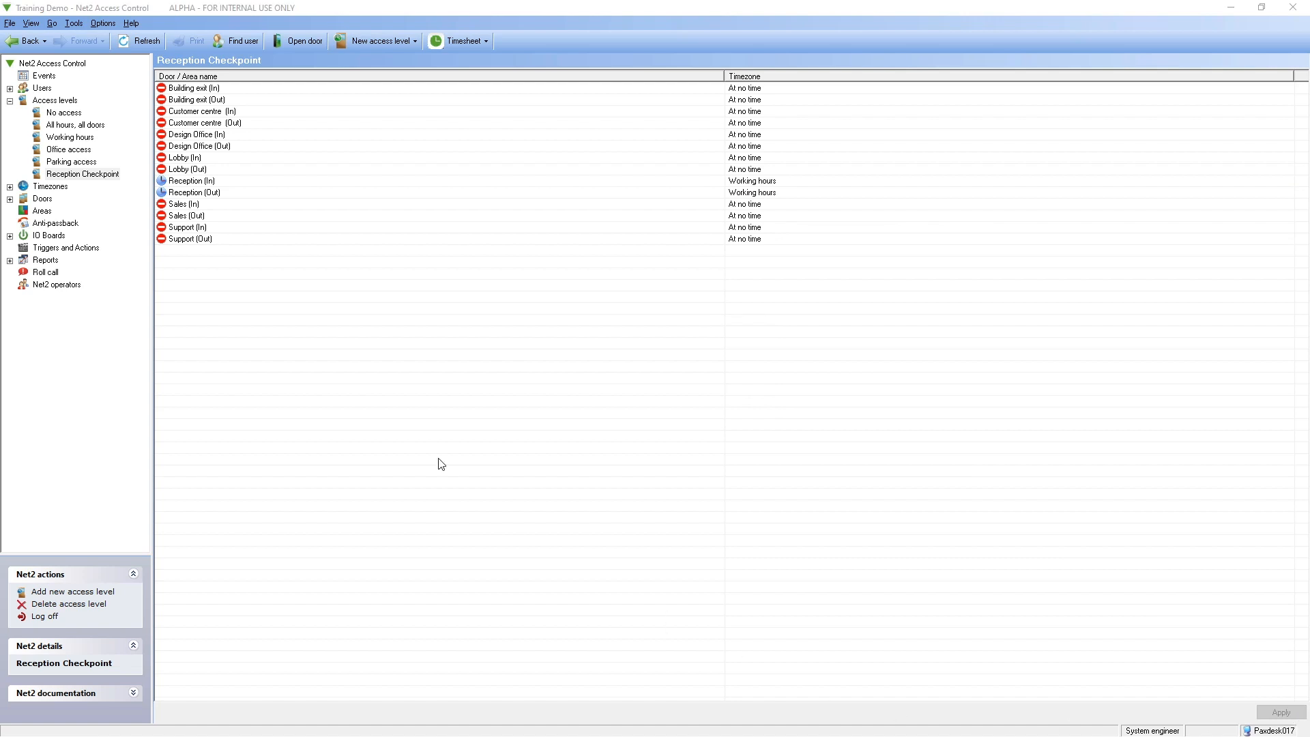
{"action": "left_click", "coordinate": [36, 90]}
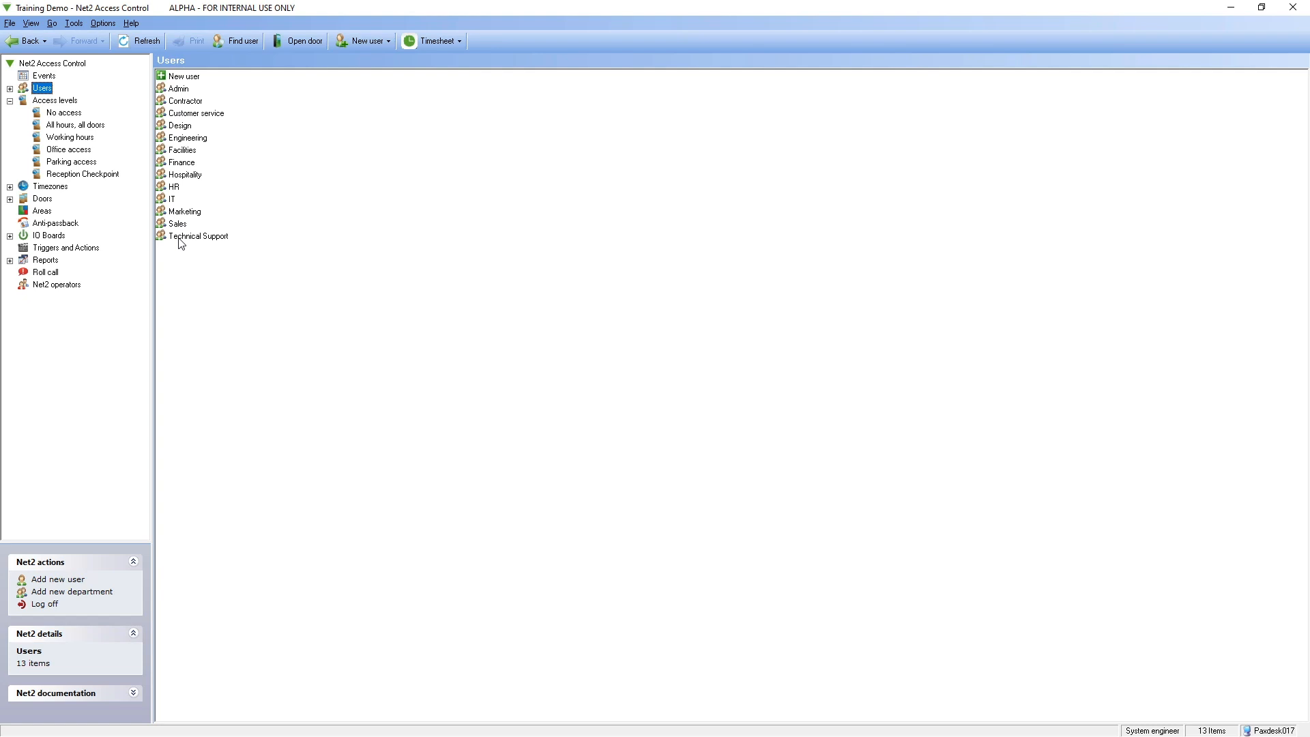
{"action": "double_click", "coordinate": [197, 235]}
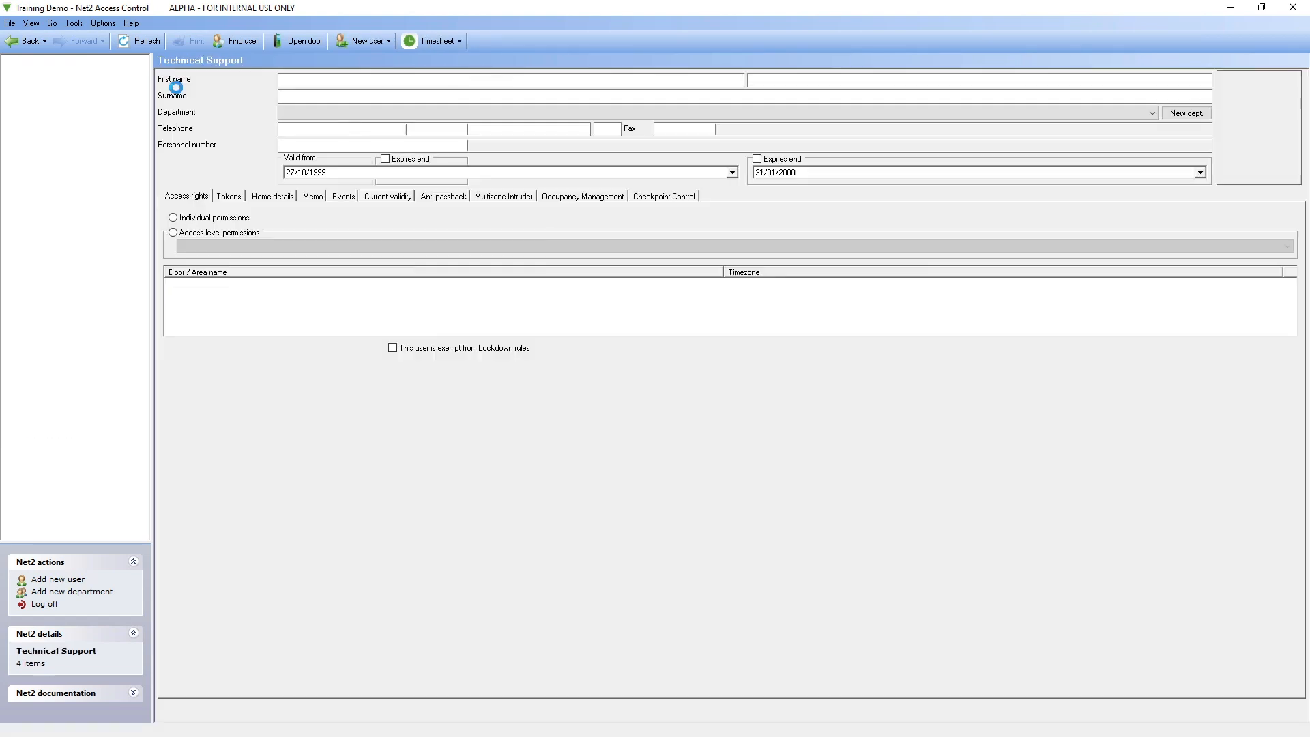
{"action": "left_click", "coordinate": [77, 259]}
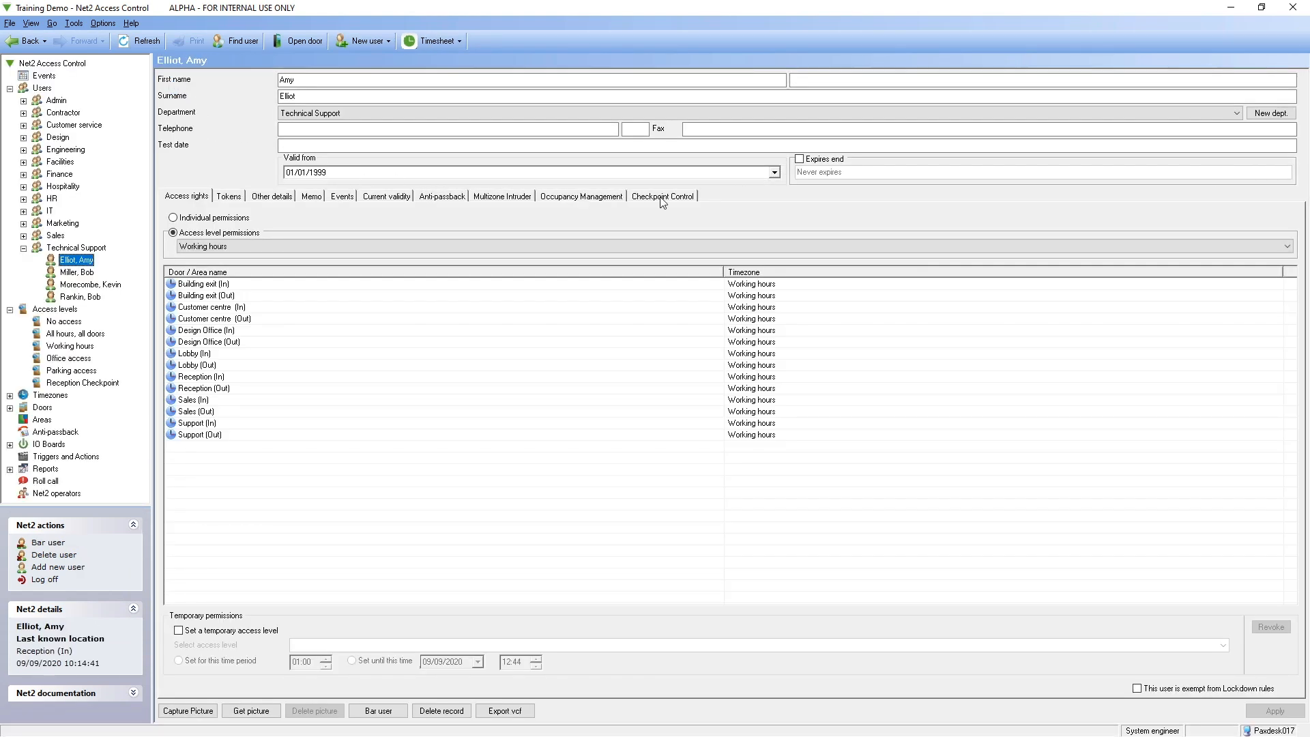
{"action": "left_click", "coordinate": [663, 196]}
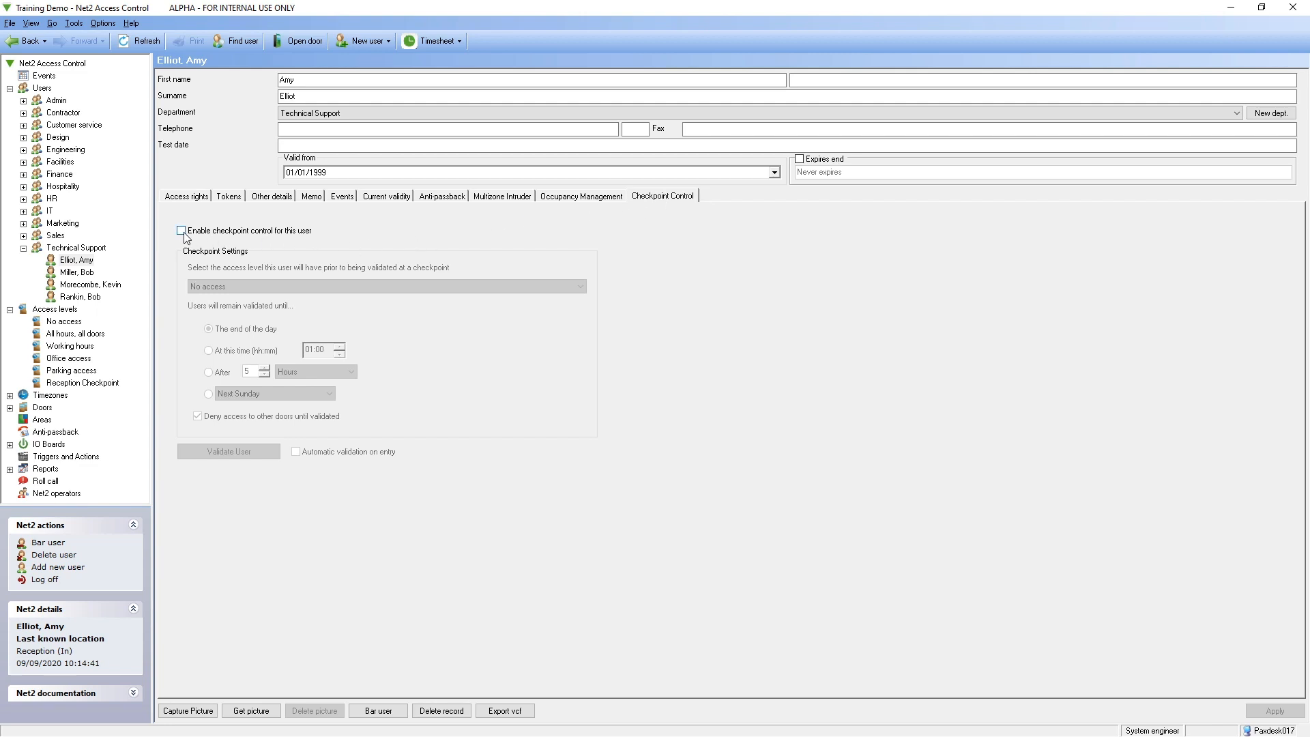
{"action": "left_click", "coordinate": [180, 229]}
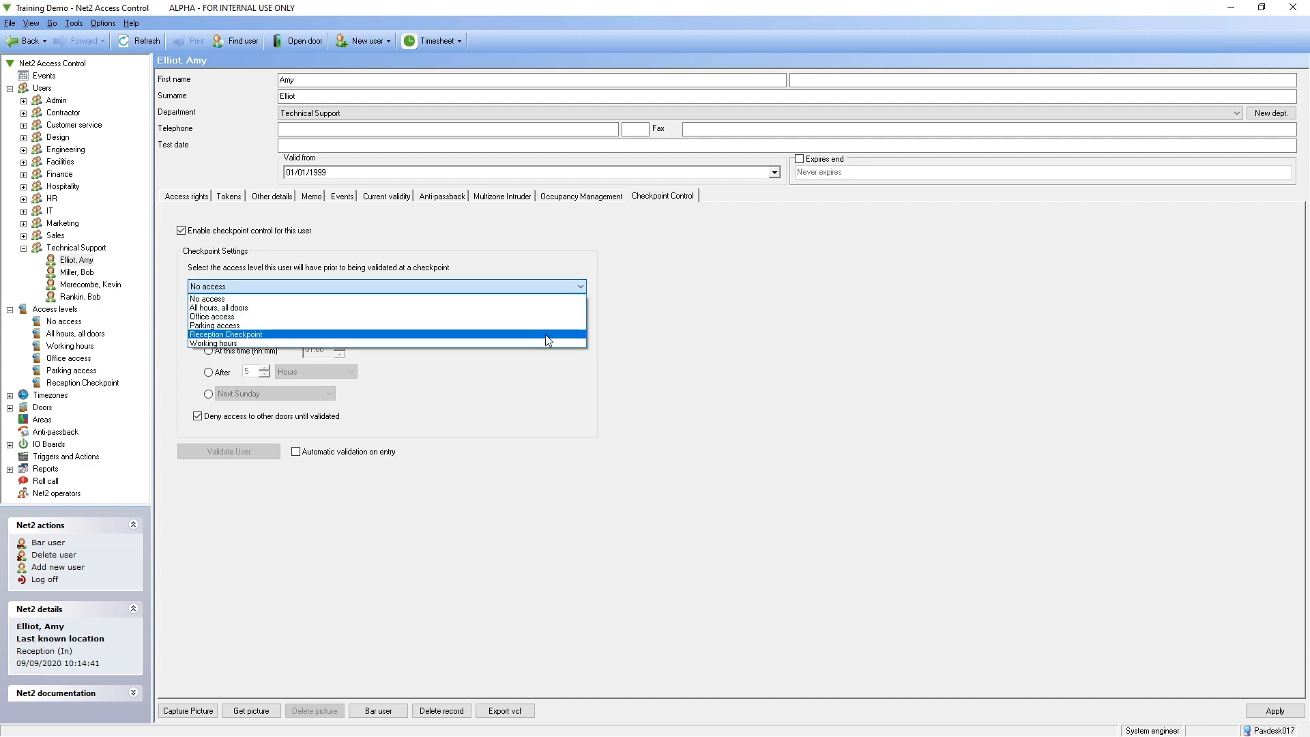
{"action": "left_click", "coordinate": [225, 333]}
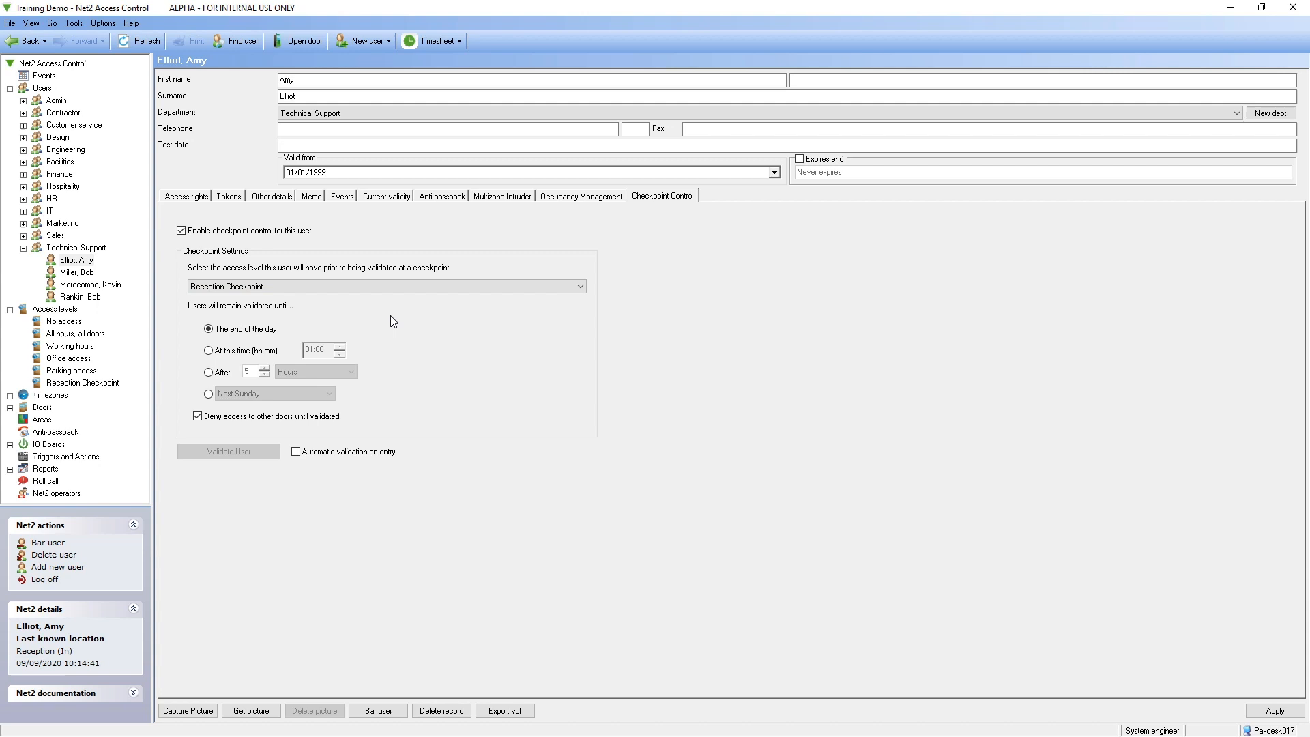
{"action": "mouse_move", "coordinate": [367, 318]}
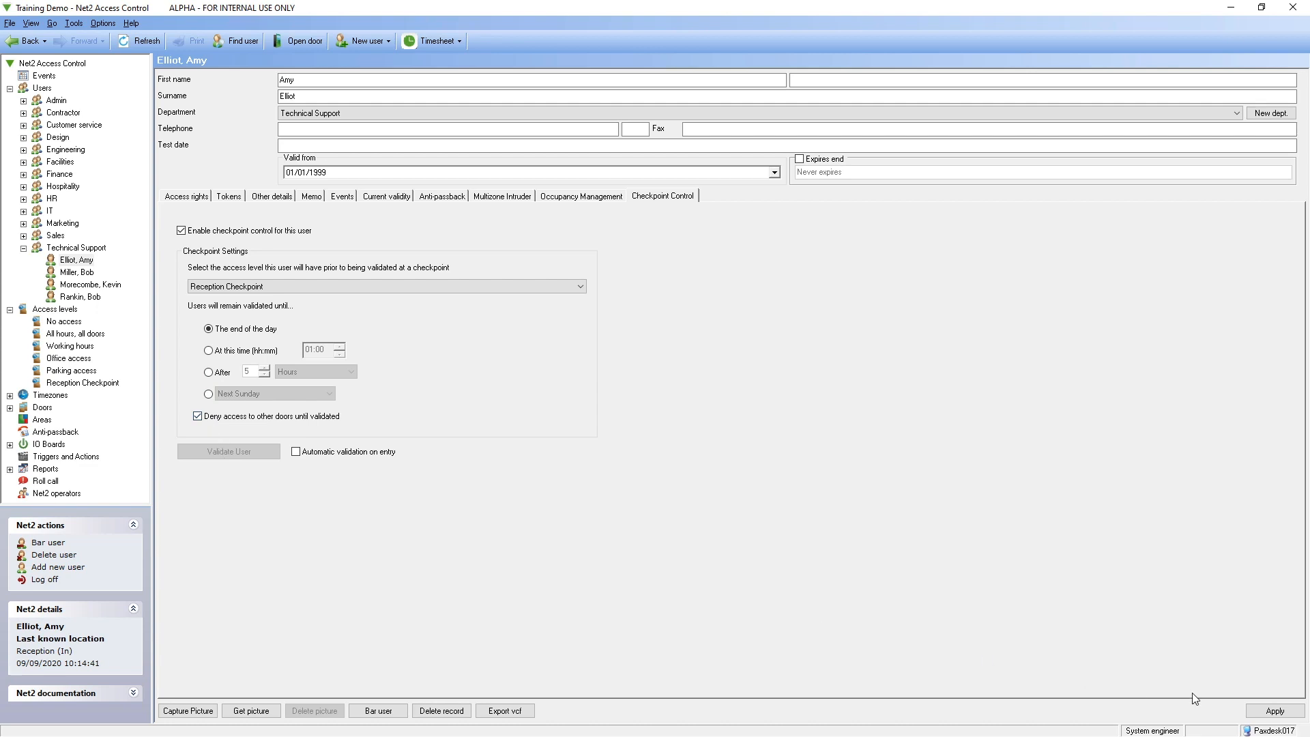
{"action": "left_click", "coordinate": [1275, 710]}
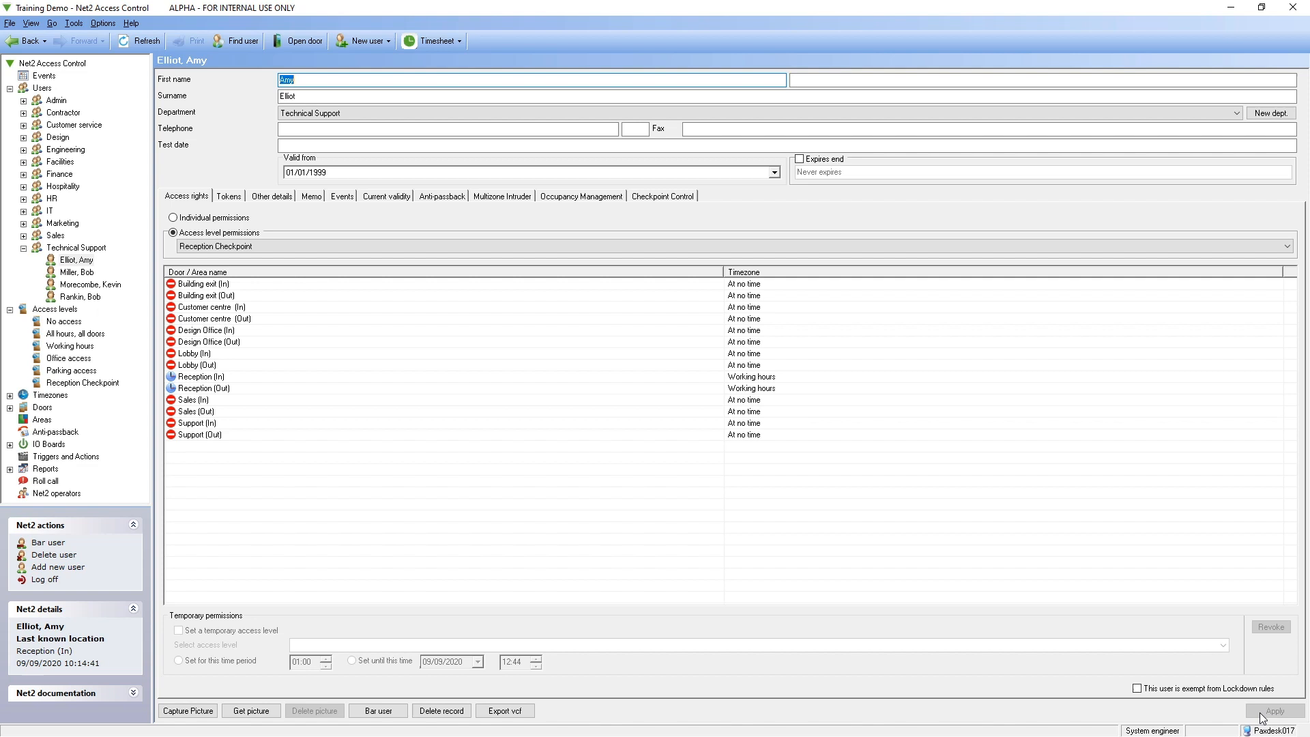
{"action": "mouse_move", "coordinate": [711, 401]}
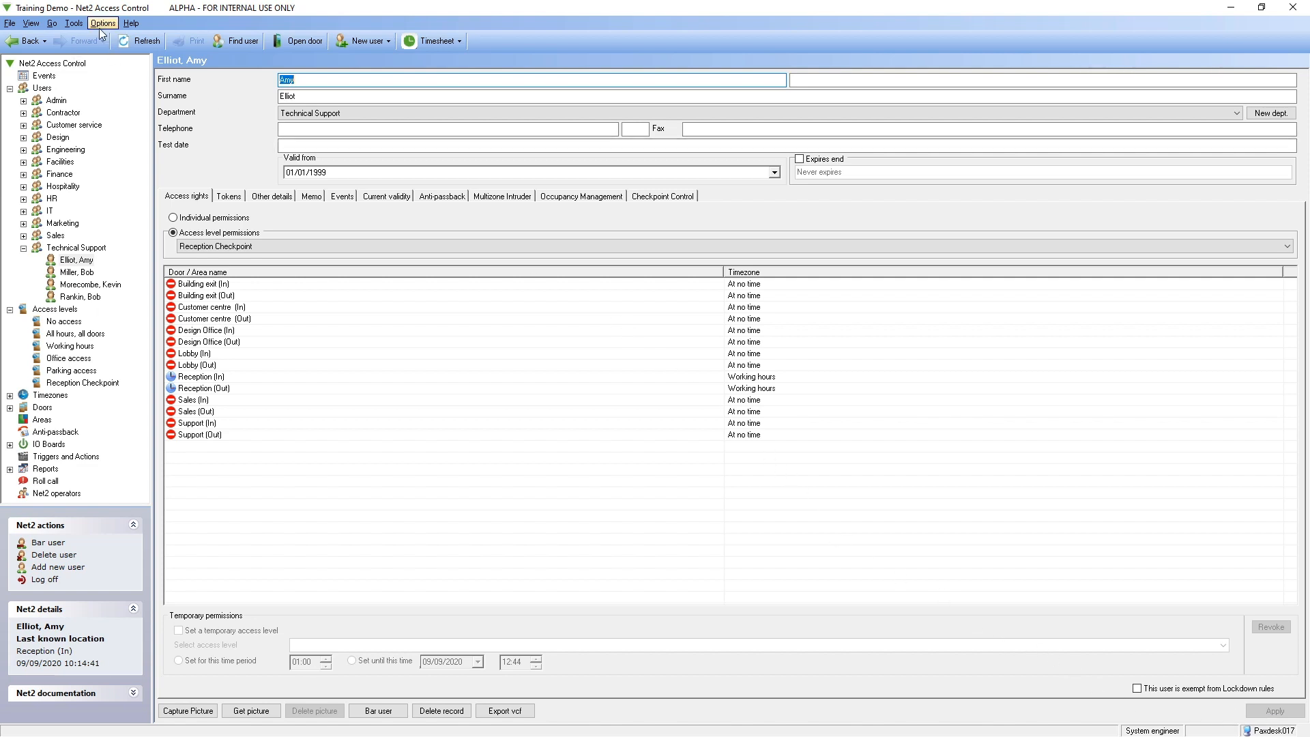
{"action": "mouse_move", "coordinate": [126, 44]}
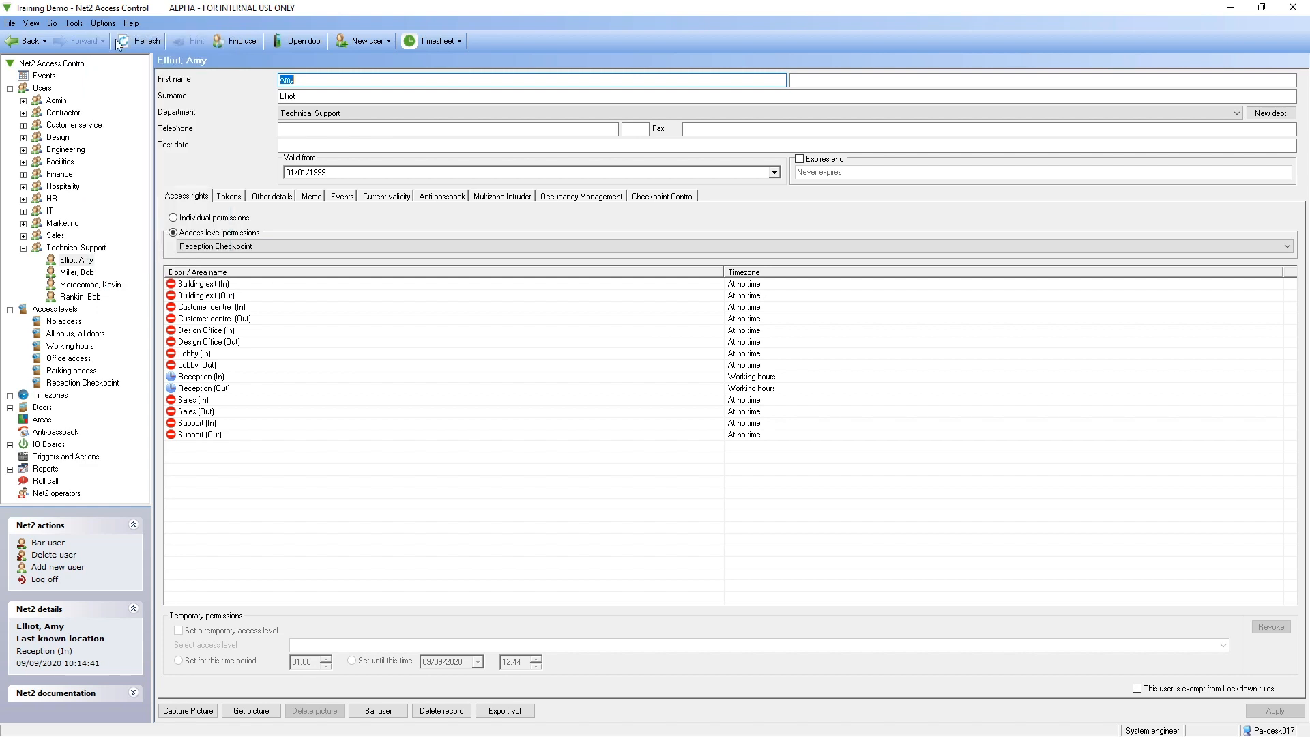
Enable desktop reader checkpoint control mode in the General options and save it.
{"action": "left_click", "coordinate": [120, 22]}
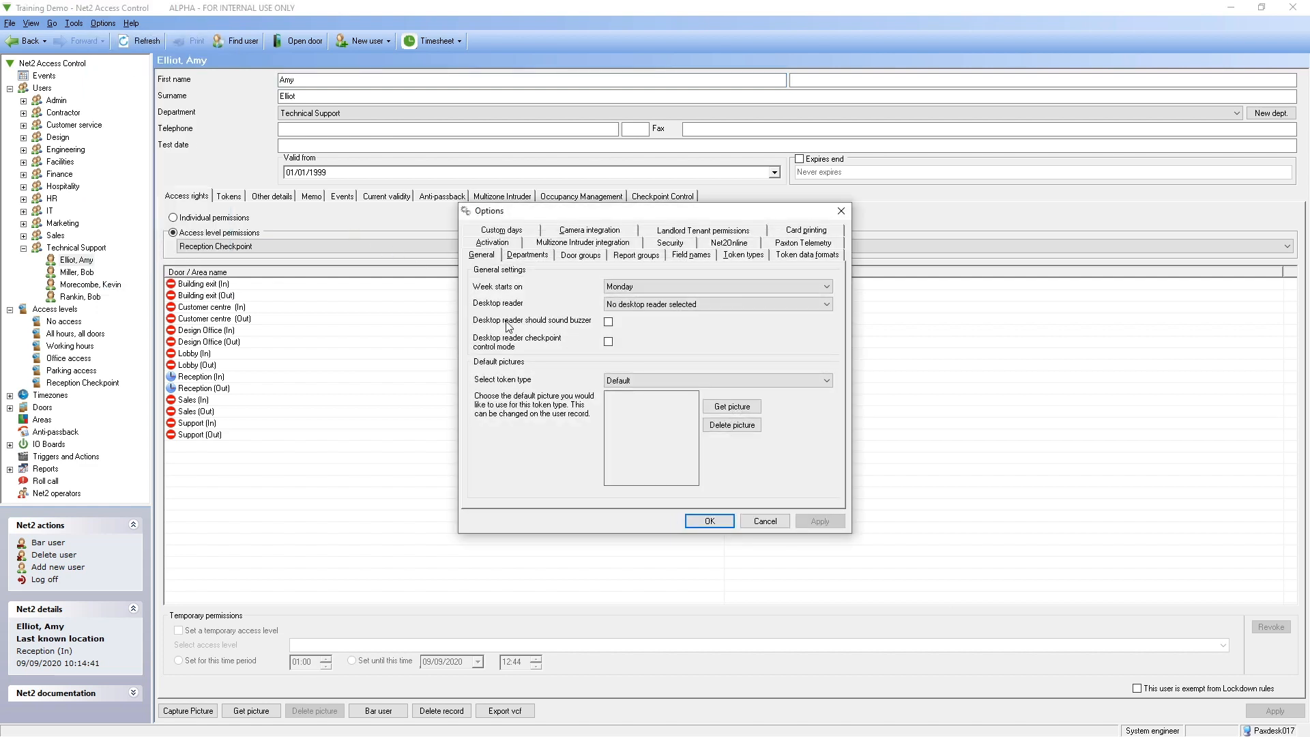
{"action": "left_click", "coordinate": [609, 341]}
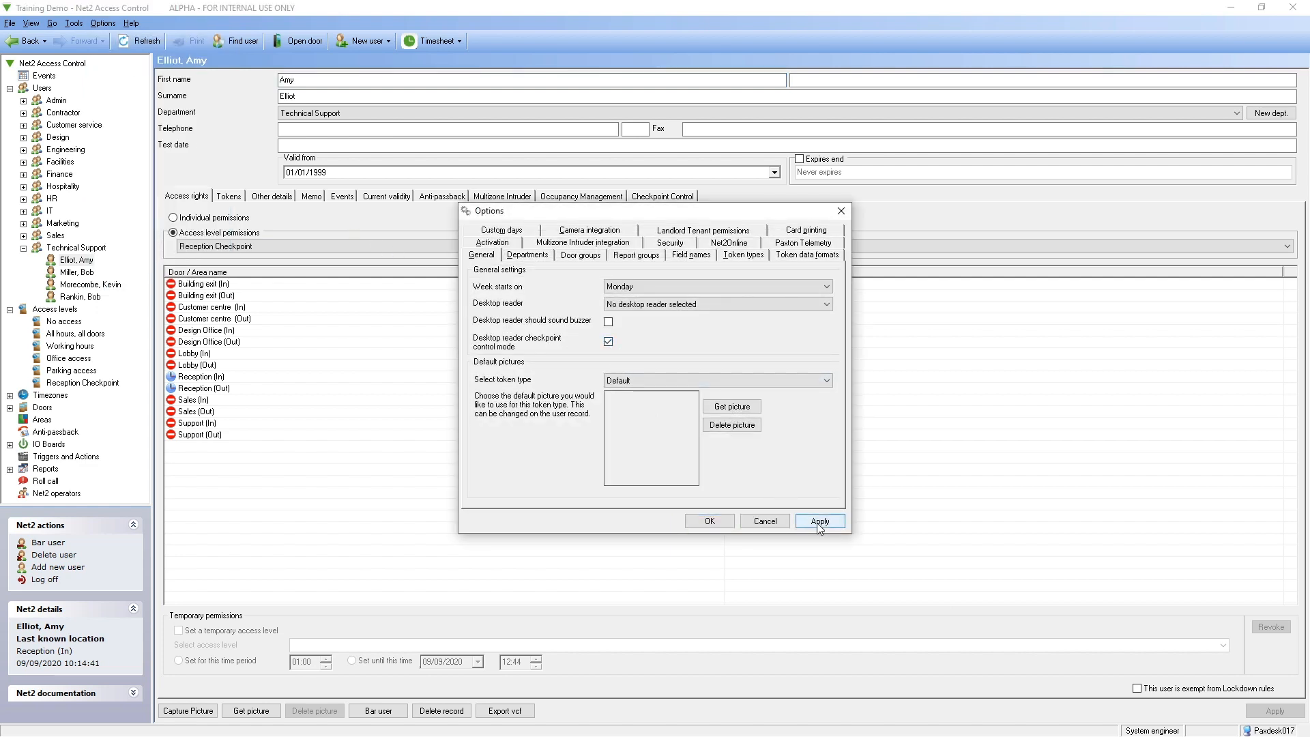
{"action": "left_click", "coordinate": [819, 521]}
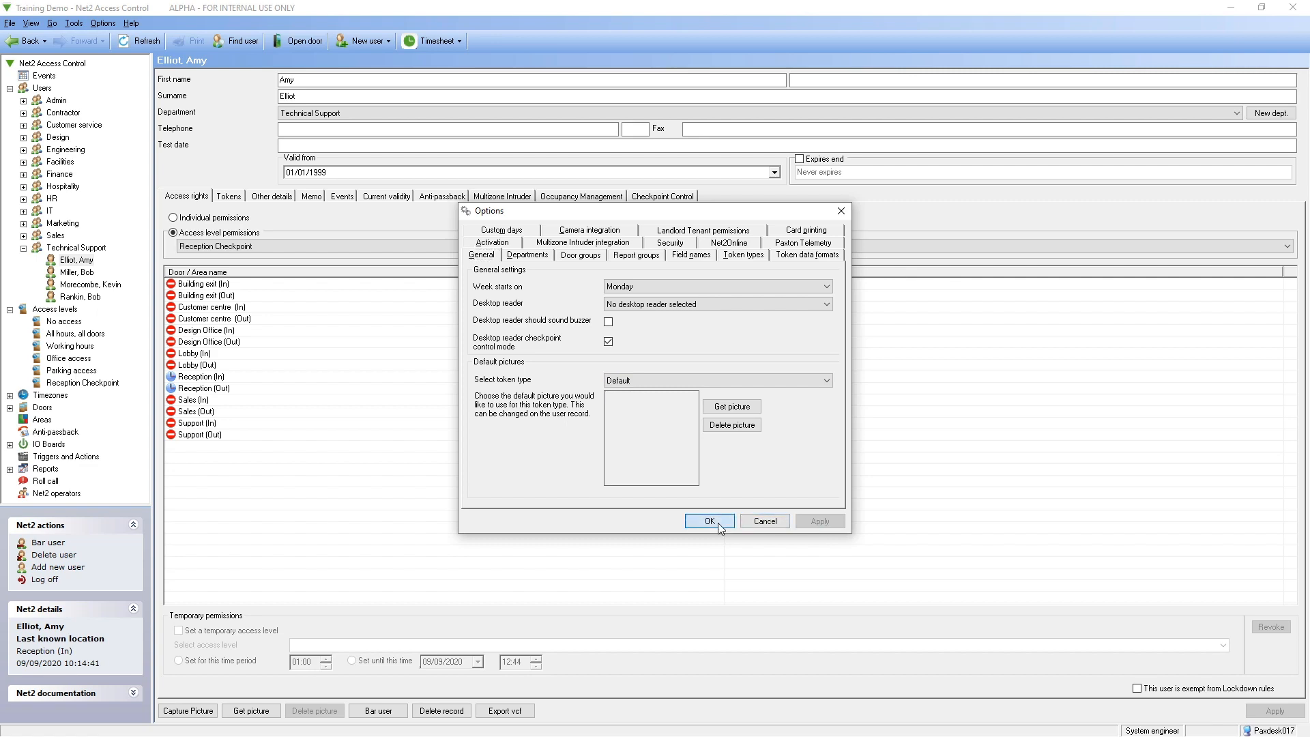
{"action": "left_click", "coordinate": [709, 521]}
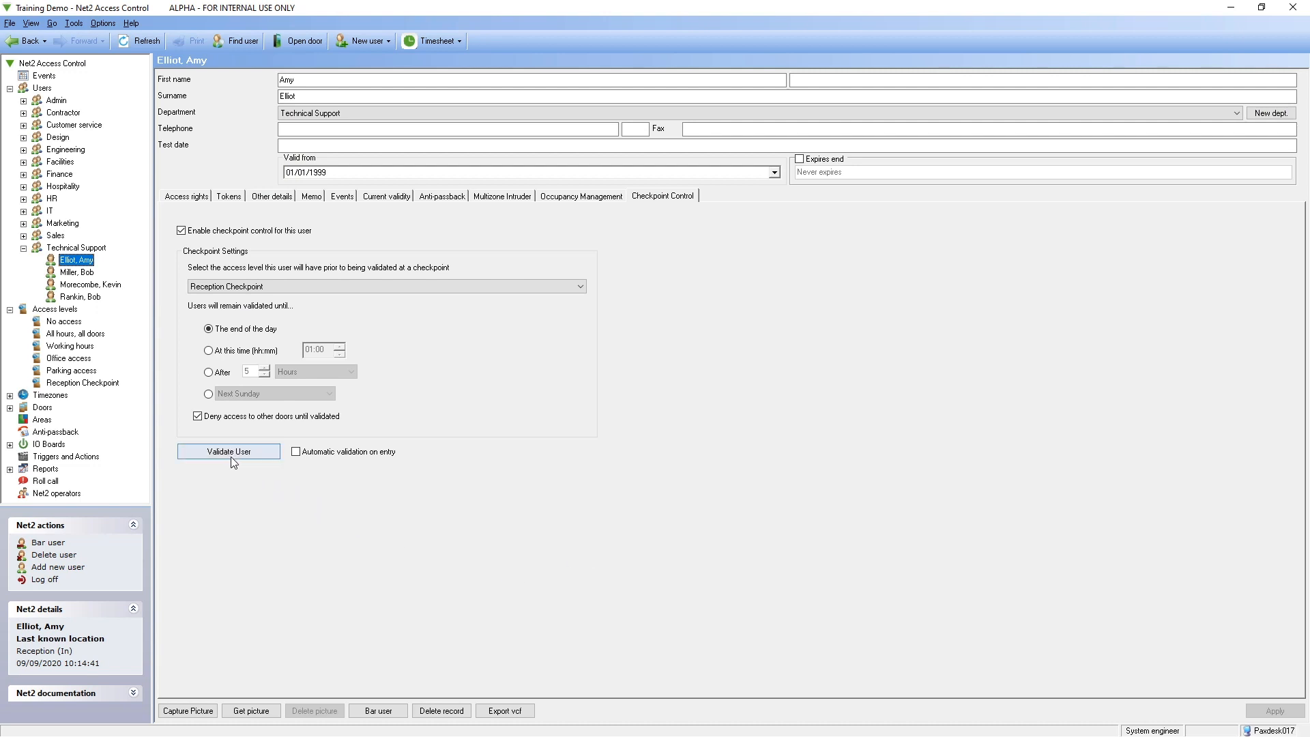
{"action": "left_click", "coordinate": [229, 450]}
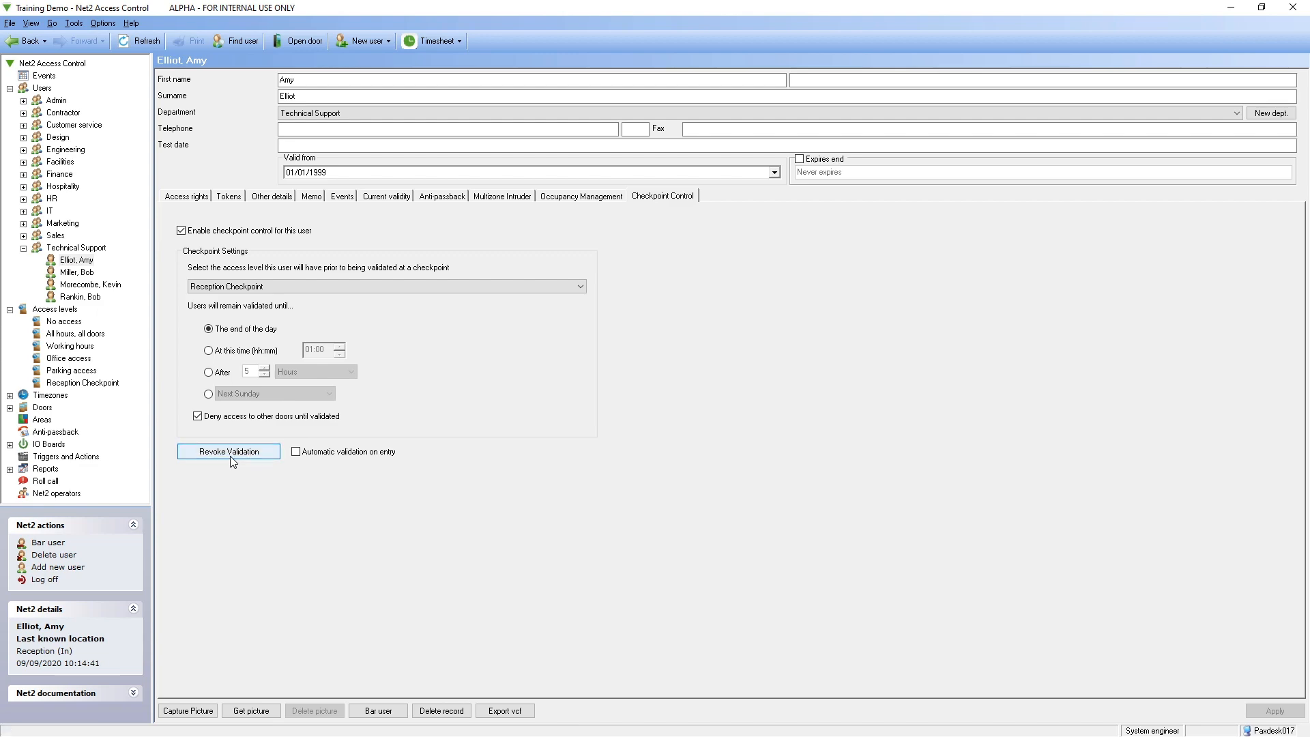
{"action": "left_click", "coordinate": [186, 196]}
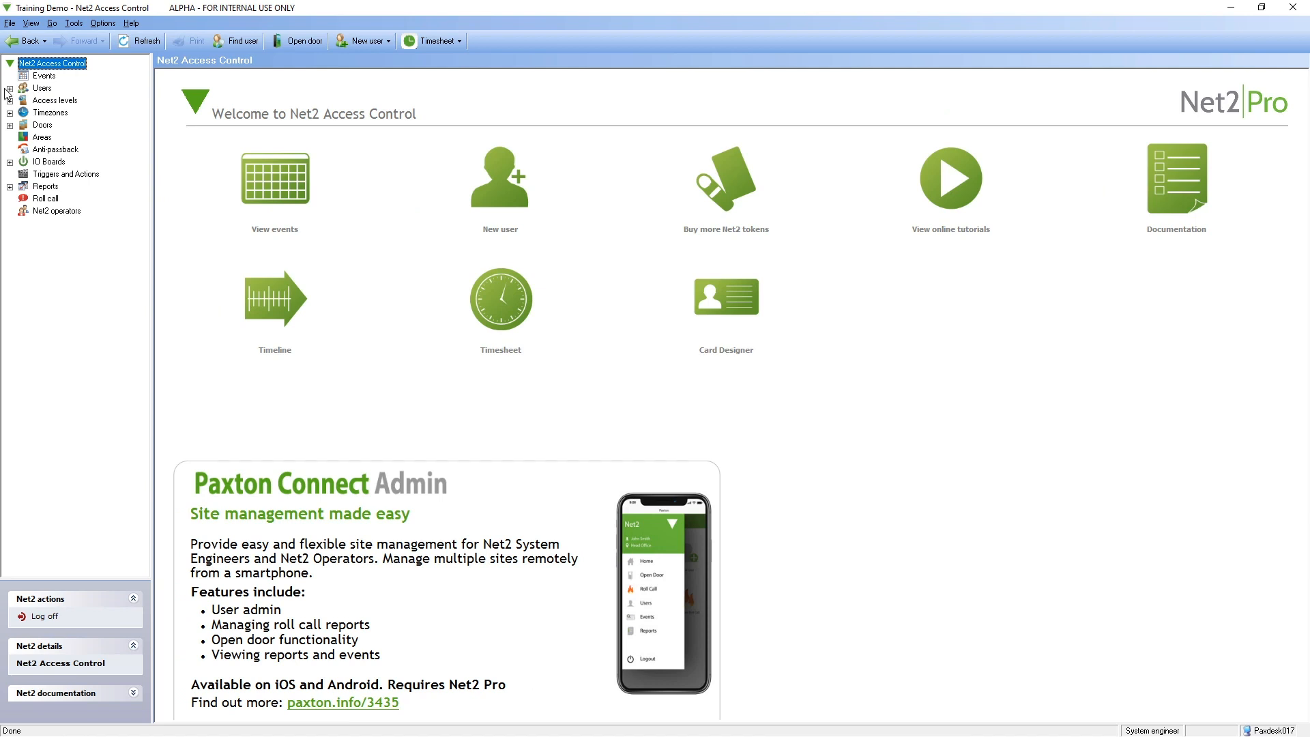
Reach the IT department's checkpoint control settings from its properties.
{"action": "left_click", "coordinate": [9, 90]}
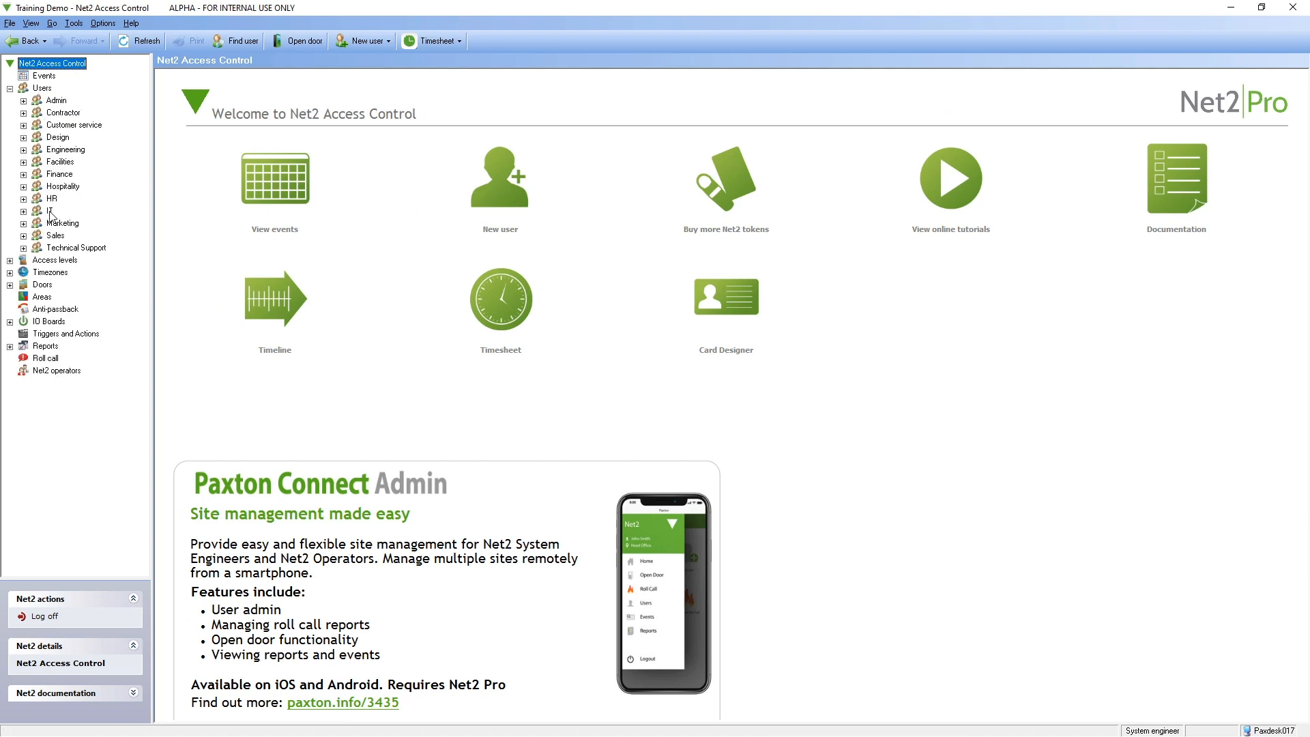
{"action": "right_click", "coordinate": [49, 210]}
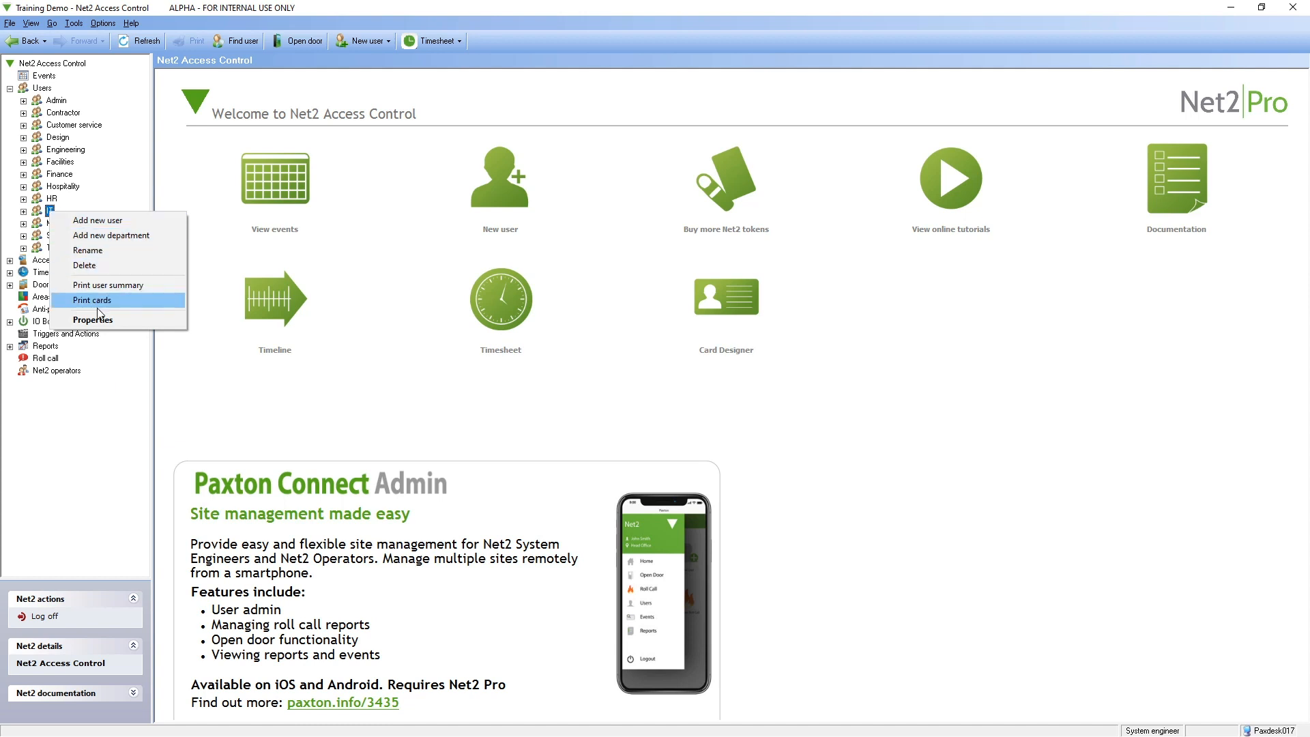
{"action": "left_click", "coordinate": [92, 320]}
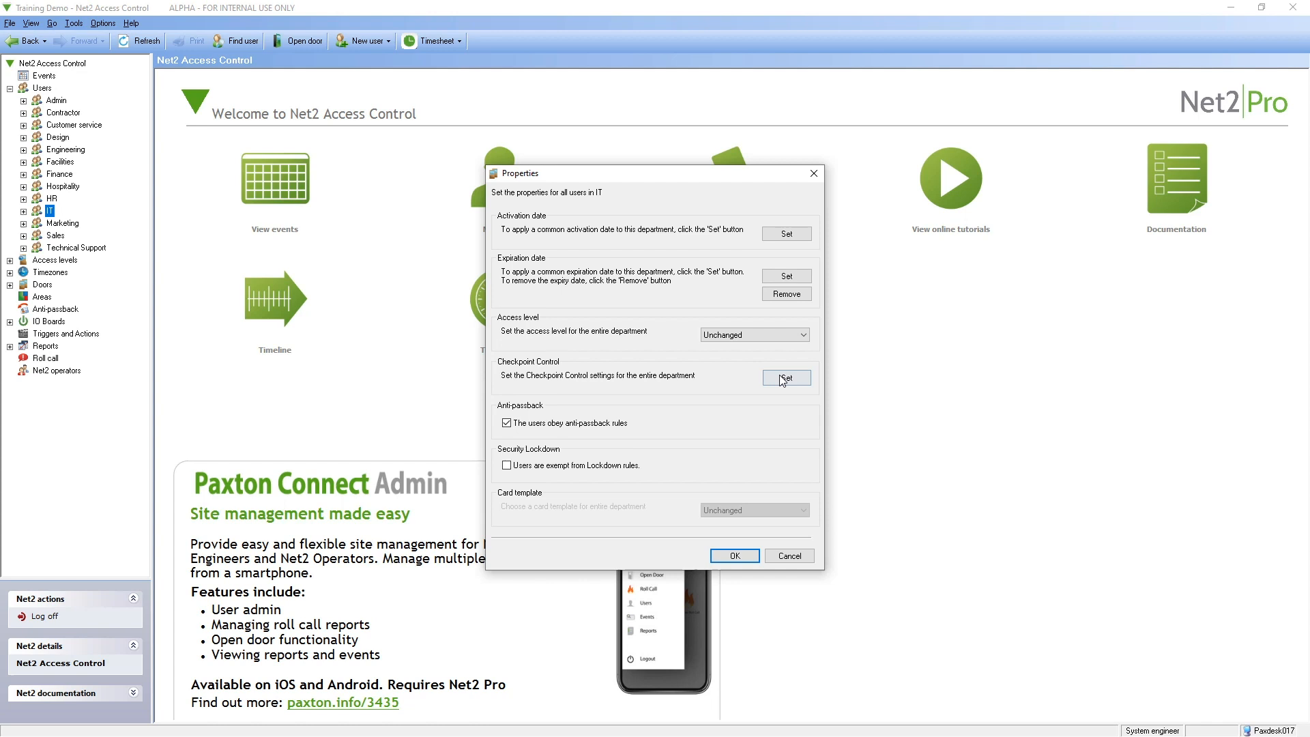
{"action": "left_click", "coordinate": [786, 377]}
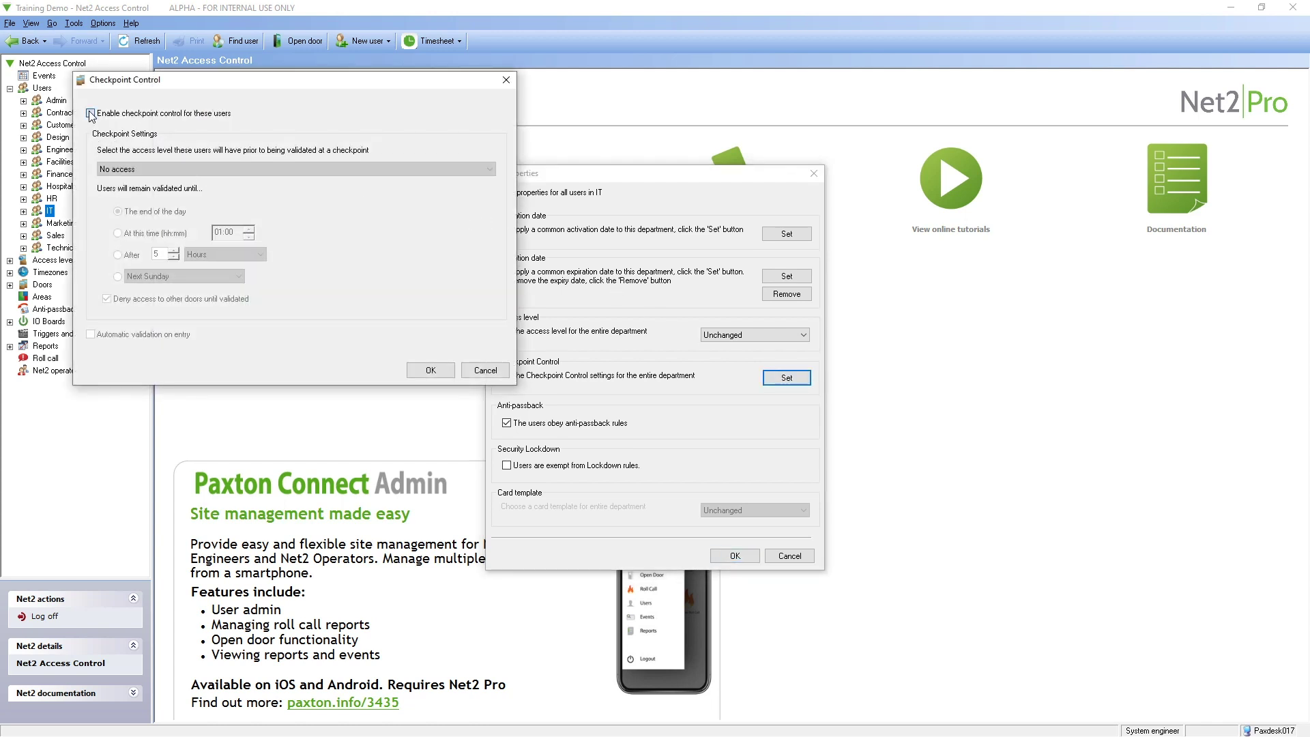
Enable Reception Checkpoint control for all IT users with automatic validation on entry and apply.
{"action": "left_click", "coordinate": [90, 113]}
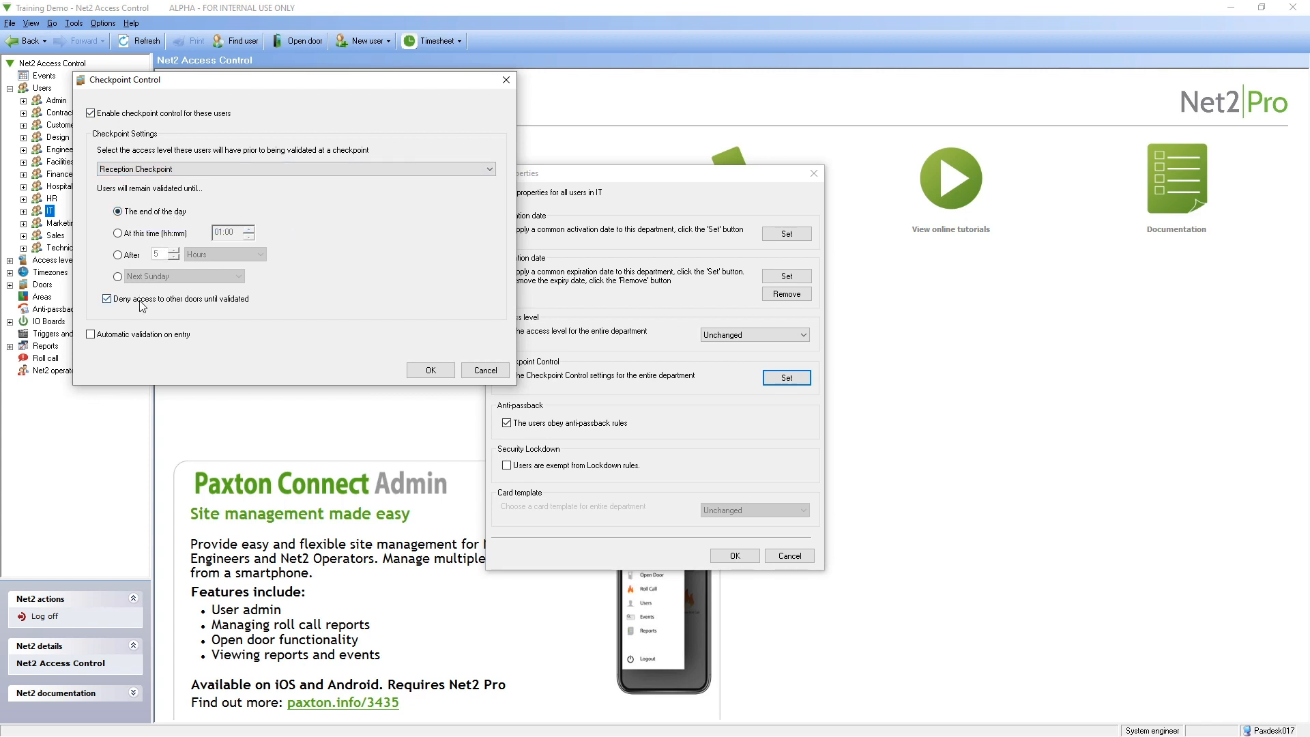
{"action": "left_click", "coordinate": [90, 333]}
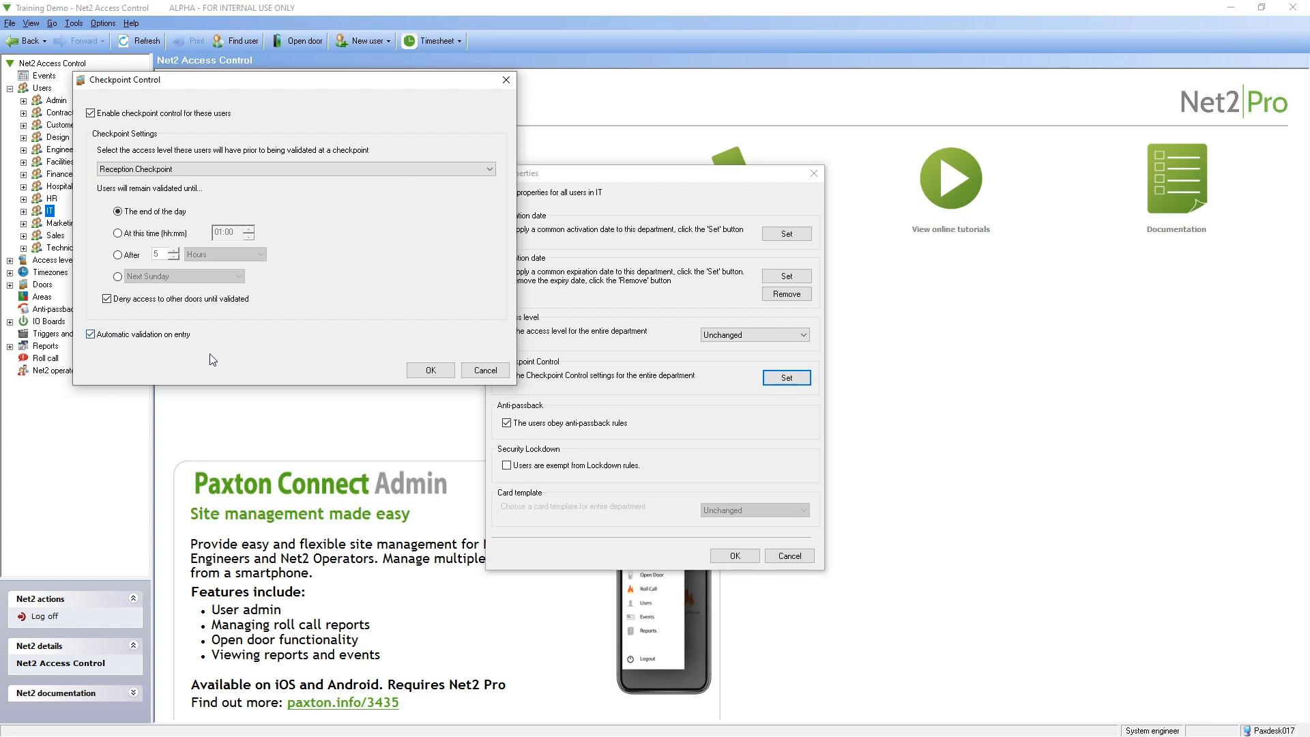
{"action": "left_click", "coordinate": [431, 370]}
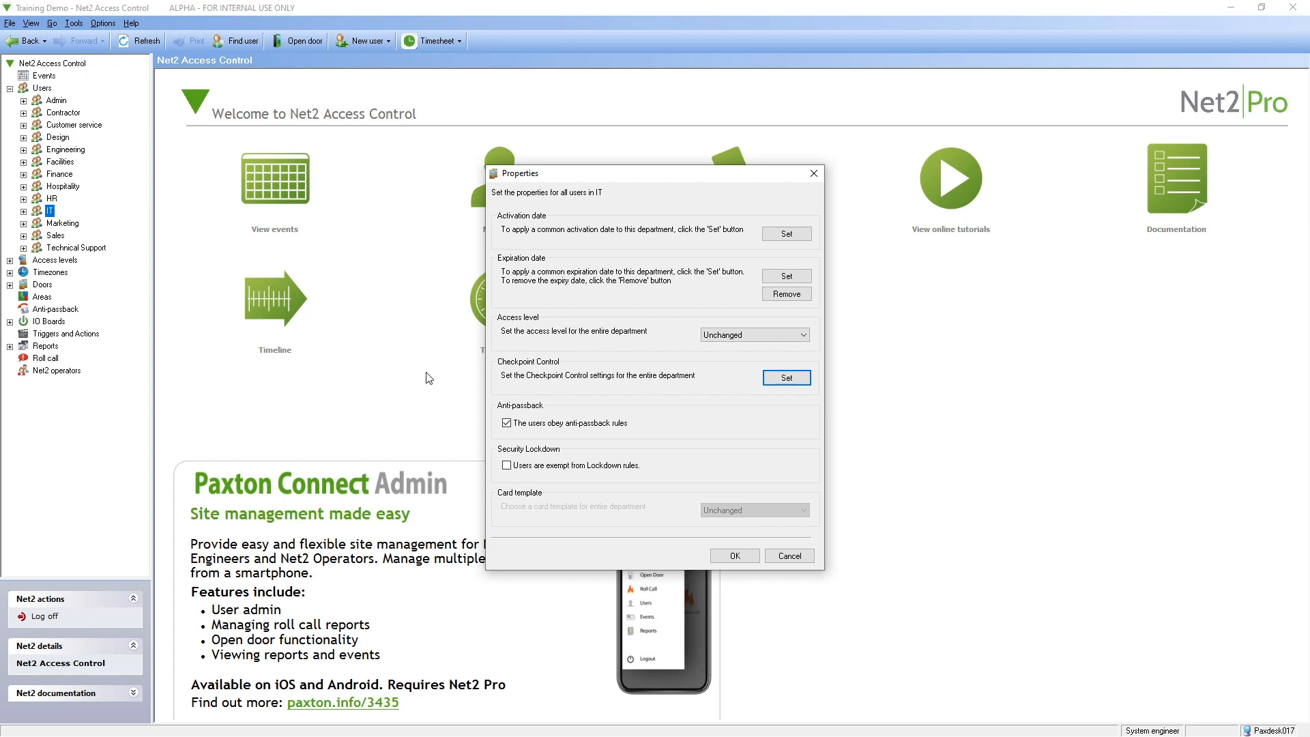
{"action": "left_click", "coordinate": [734, 555]}
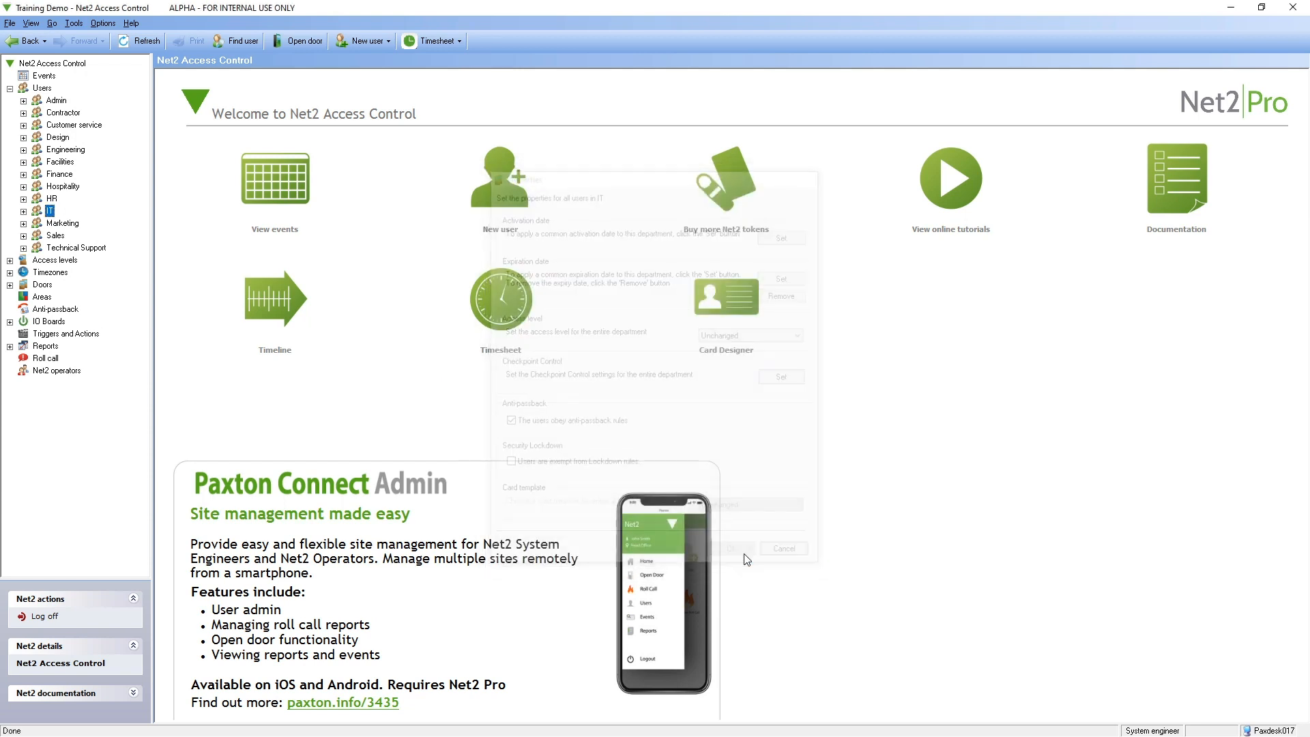